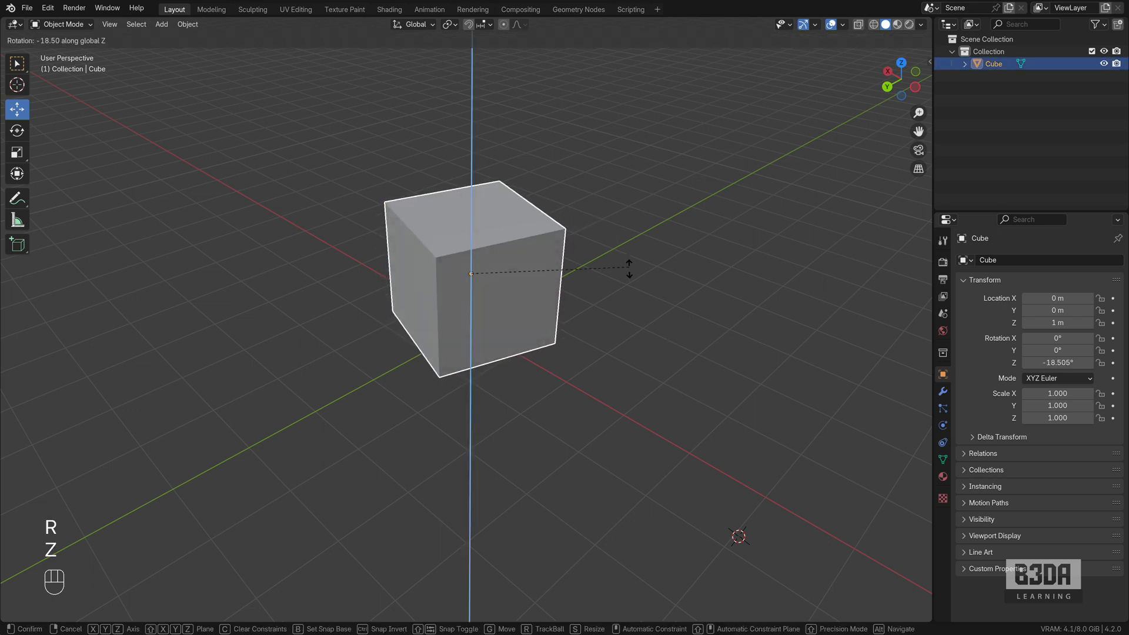
Rotate the cube around global Z, then trackball-tilt it to an arbitrary skewed angle
{"action": "left_click", "coordinate": [460, 390]}
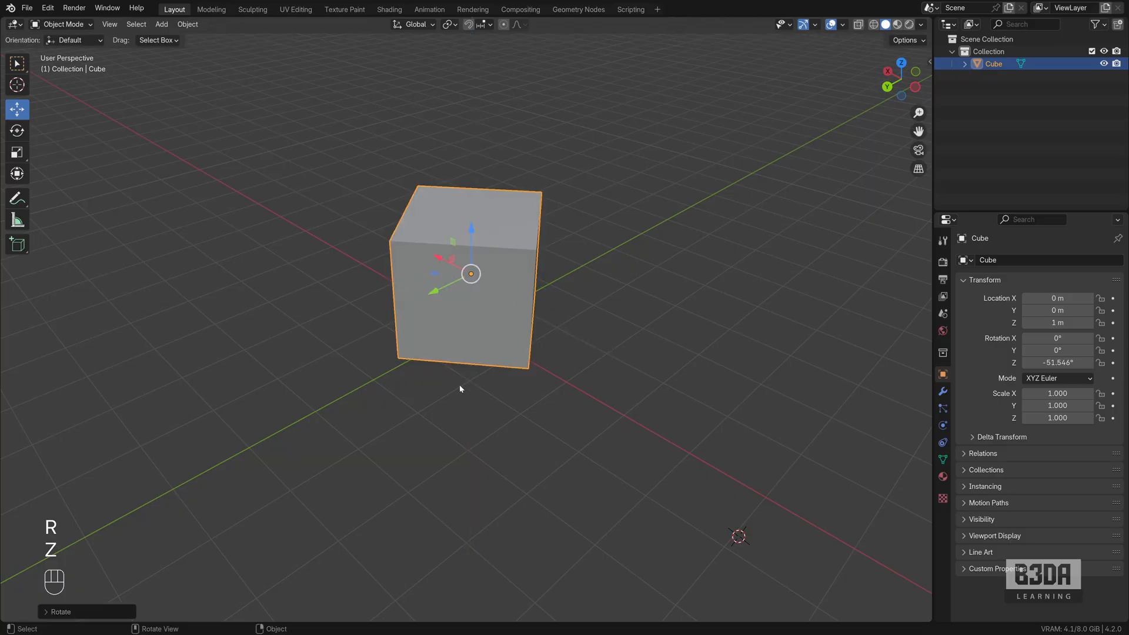
{"action": "mouse_move", "coordinate": [612, 213]}
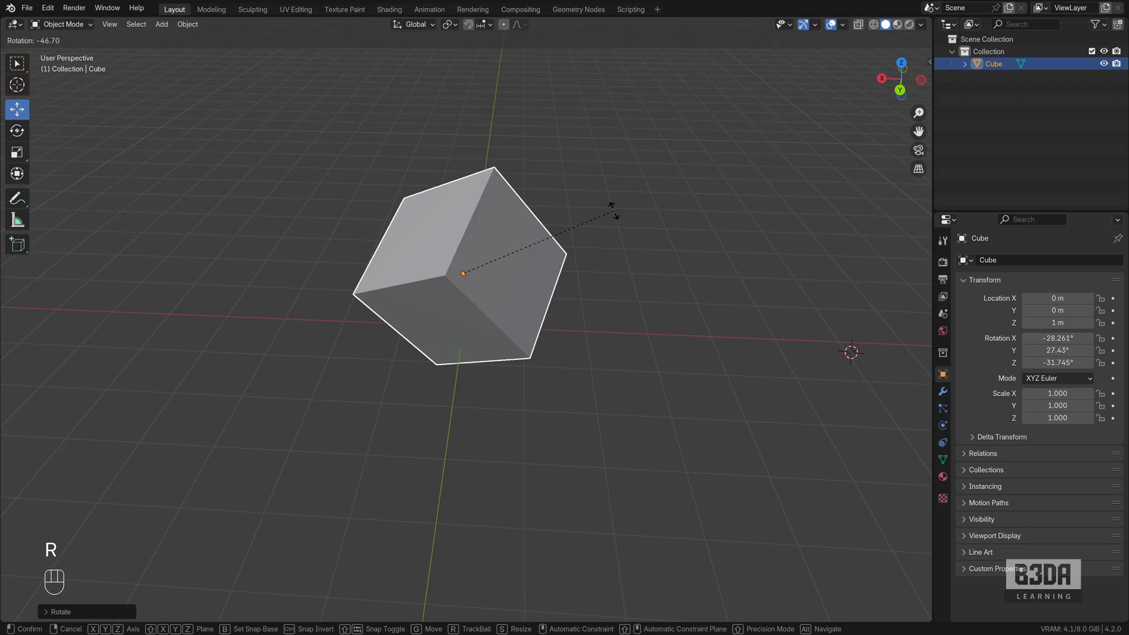
{"action": "mouse_move", "coordinate": [569, 181]}
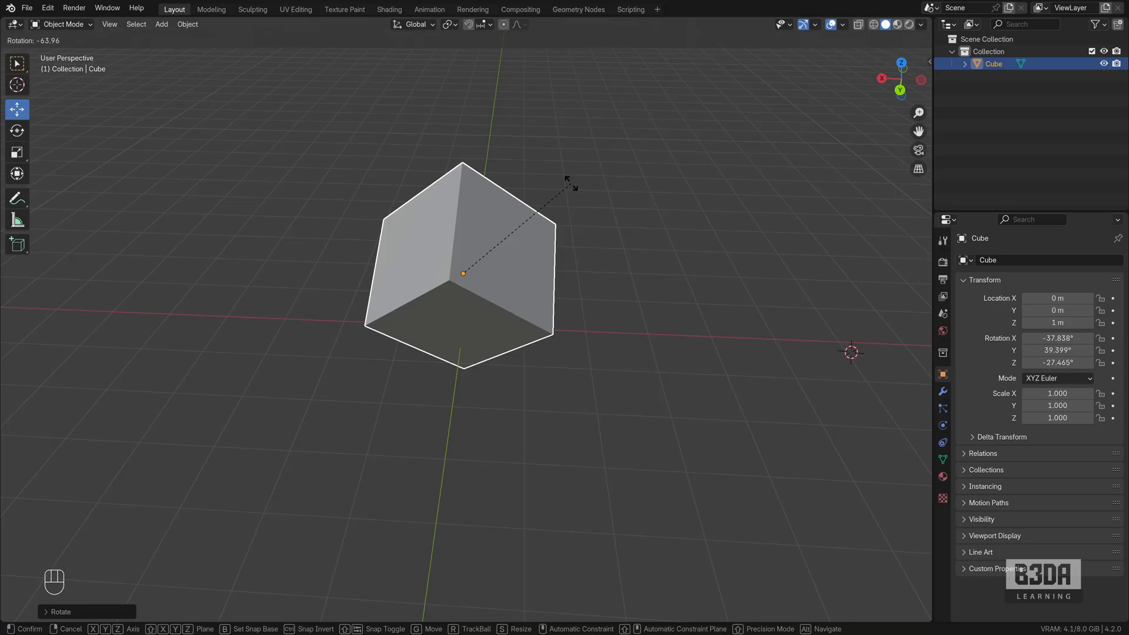
{"action": "left_click", "coordinate": [454, 329]}
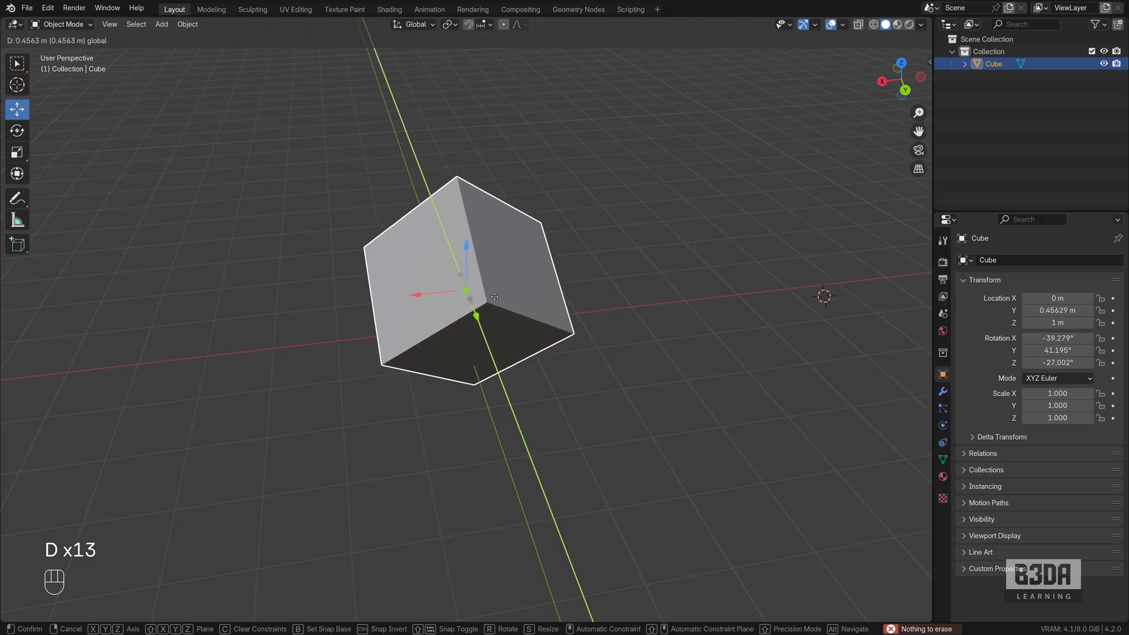
Move the cube along Y to about 0.456 m and bring up the Apply transforms menu
{"action": "key", "text": "Escape"}
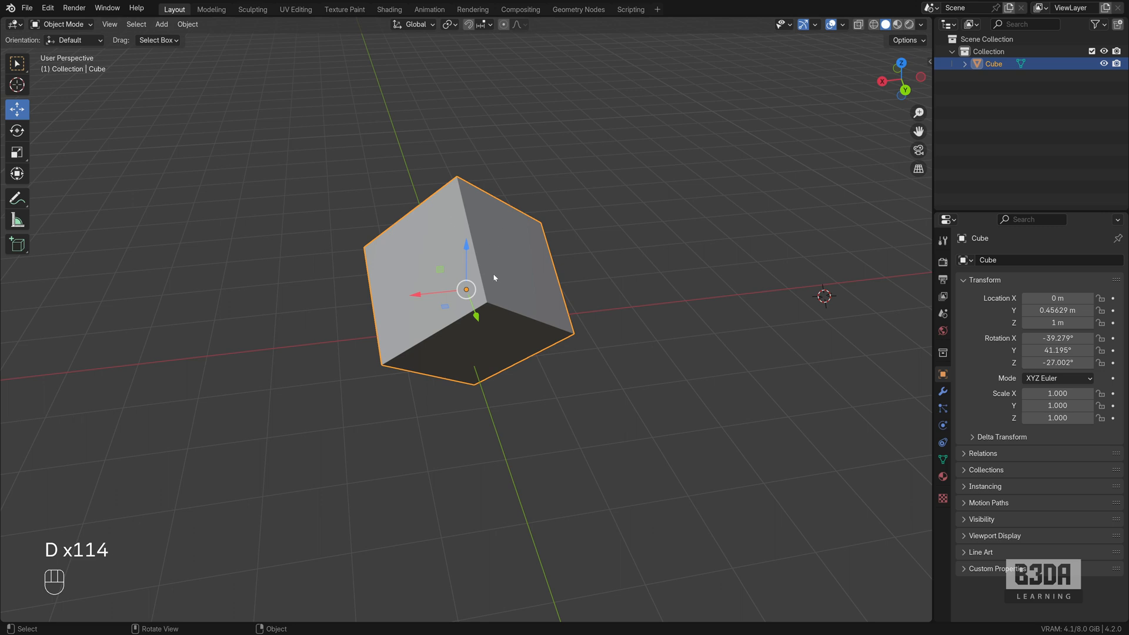
{"action": "key", "text": "ctrl+a"}
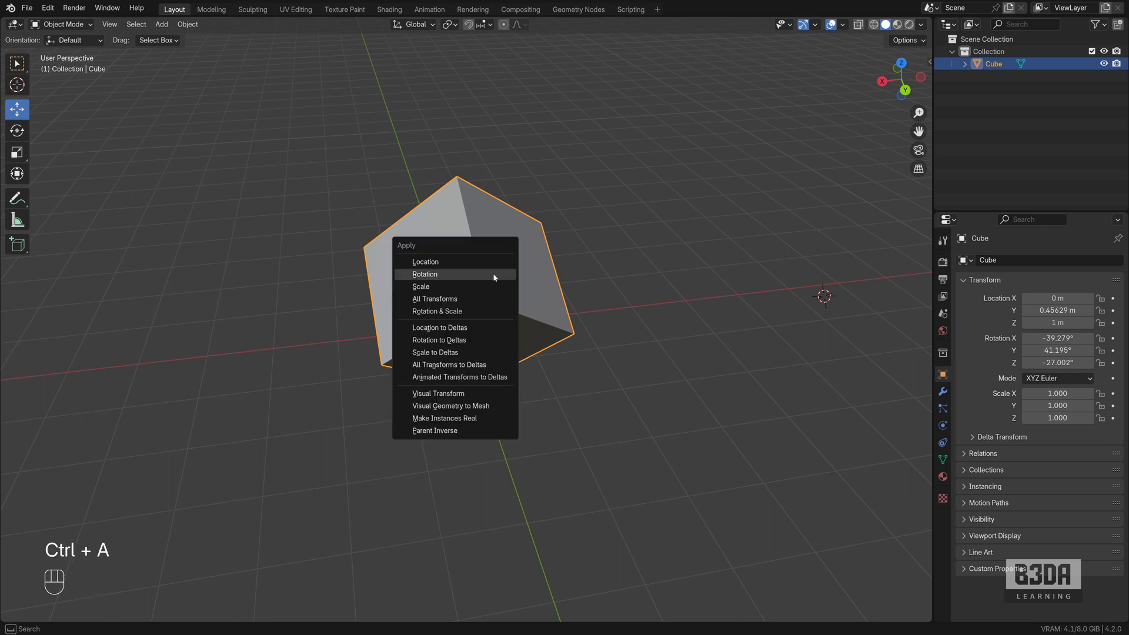
Apply Rotation so the cube's rotation values read zero while keeping its tilt
{"action": "left_click", "coordinate": [424, 274]}
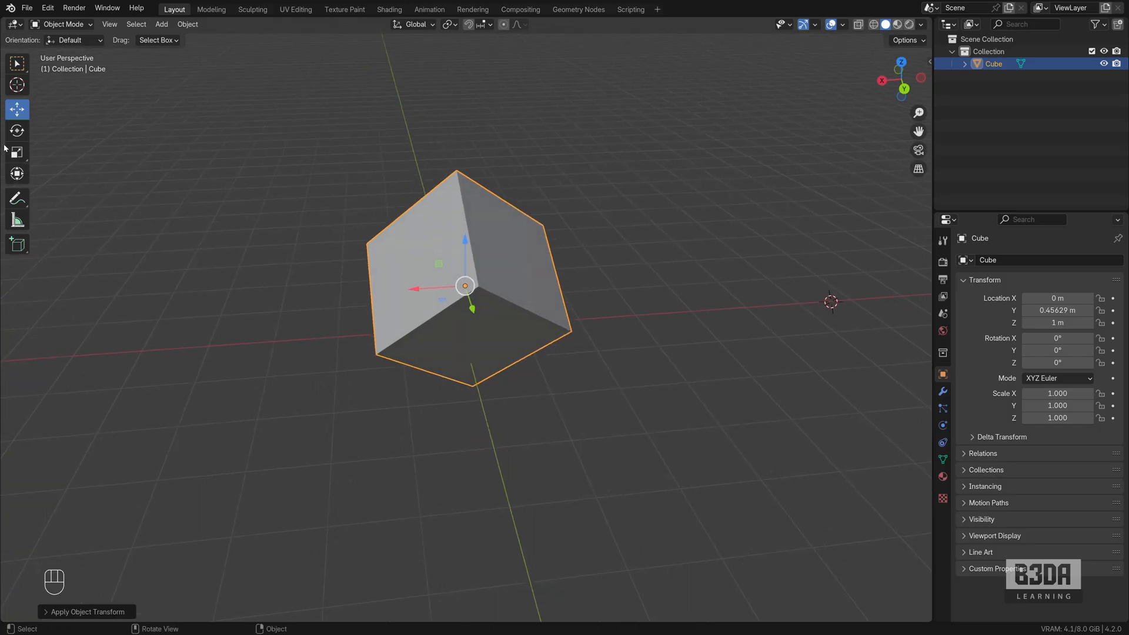
{"action": "mouse_move", "coordinate": [517, 197]}
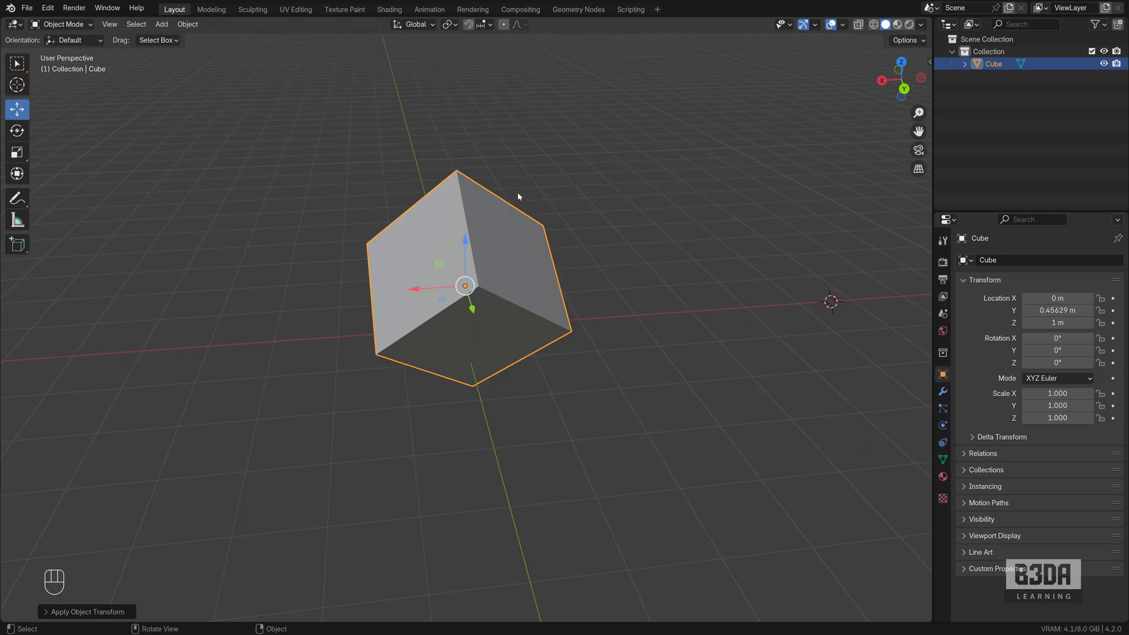
{"action": "left_click", "coordinate": [61, 23]}
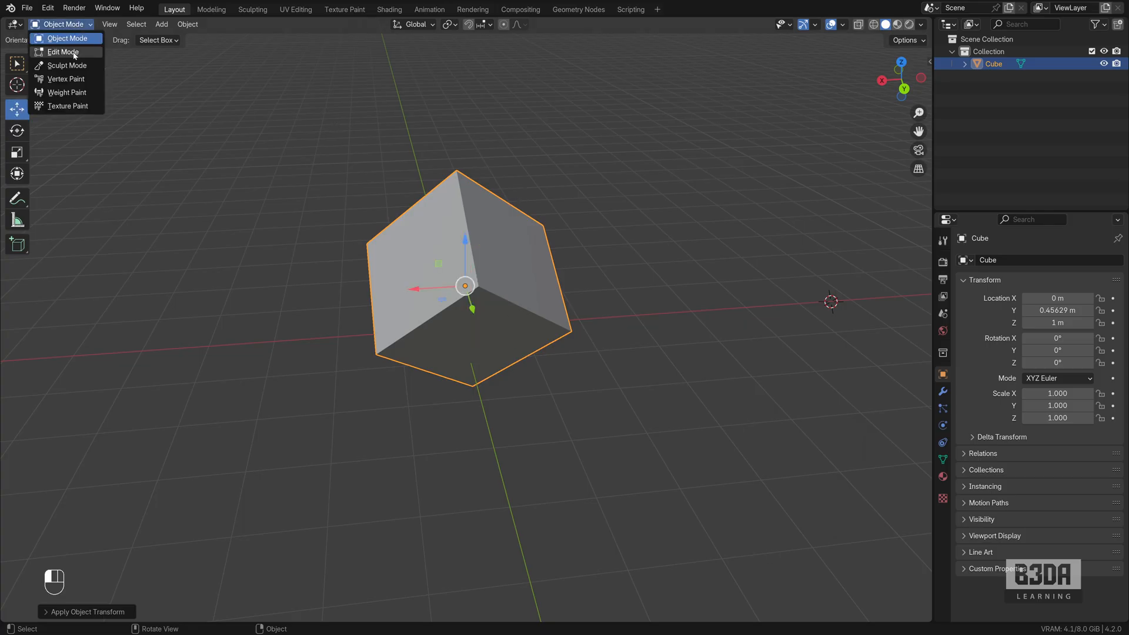
In Edit Mode select two corner vertices, set orientation to Normal, return to Object Mode
{"action": "left_click", "coordinate": [63, 51]}
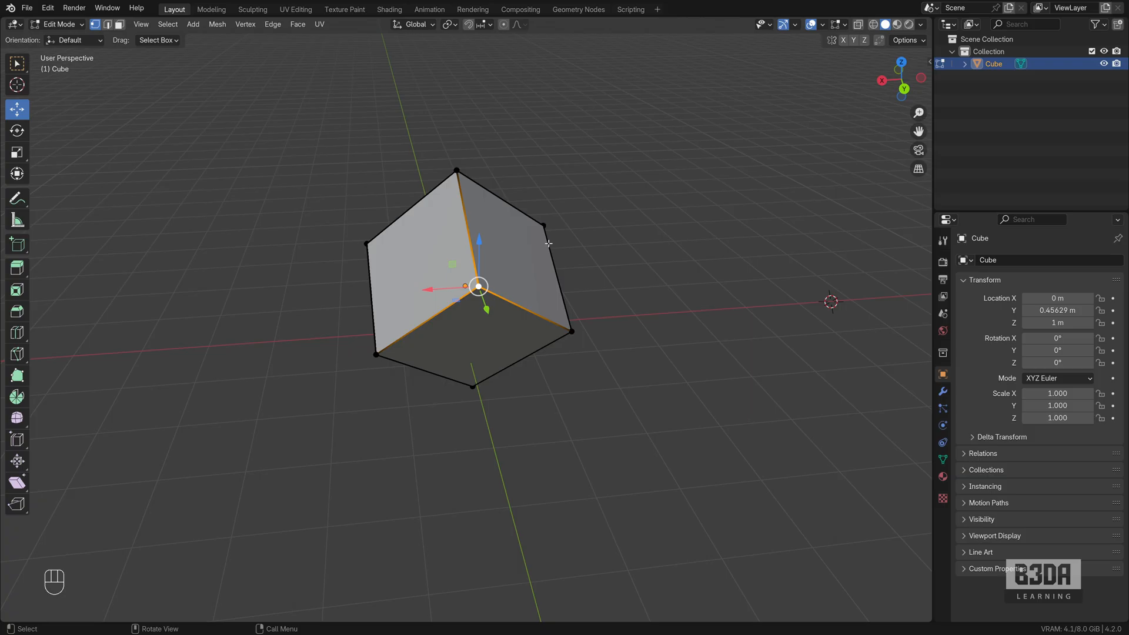
{"action": "left_click", "coordinate": [544, 226]}
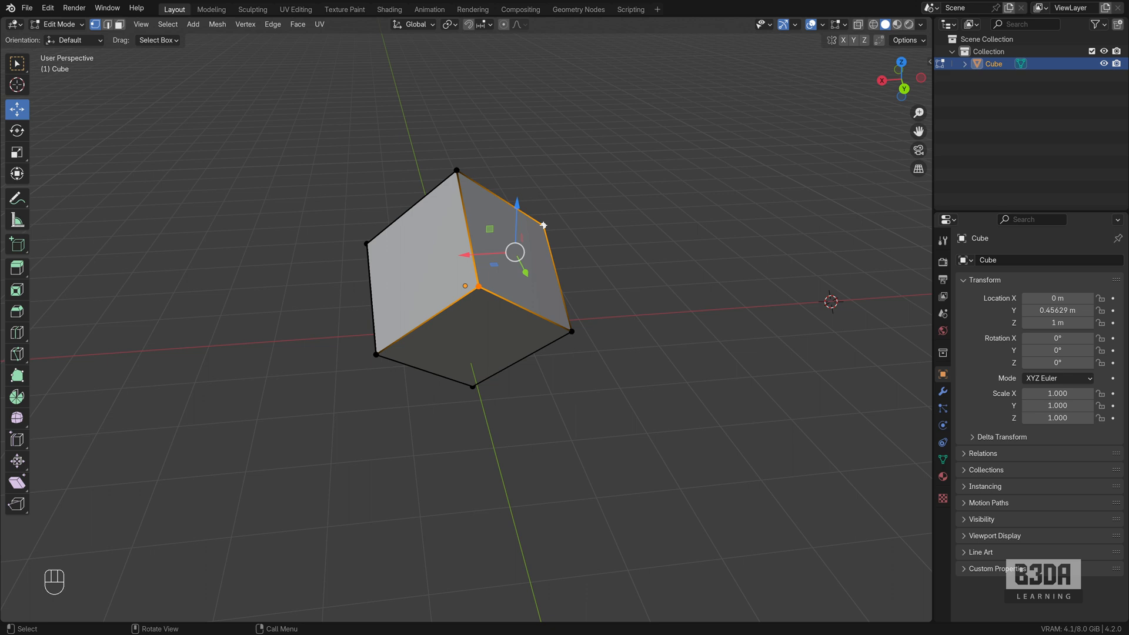
{"action": "mouse_move", "coordinate": [329, 64]}
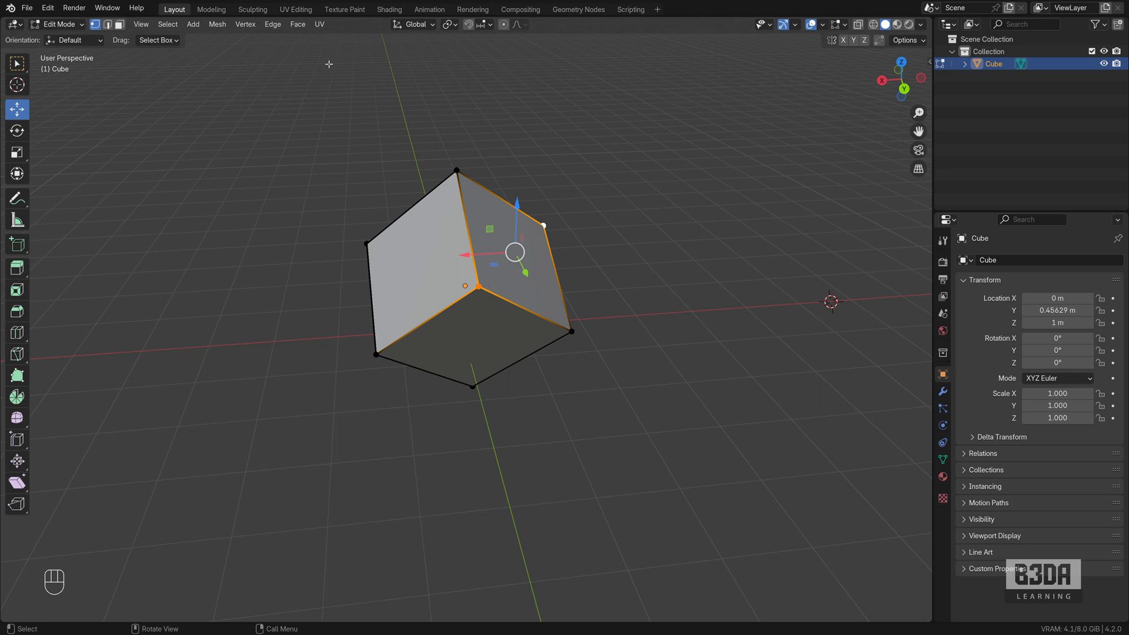
{"action": "left_click", "coordinate": [414, 23]}
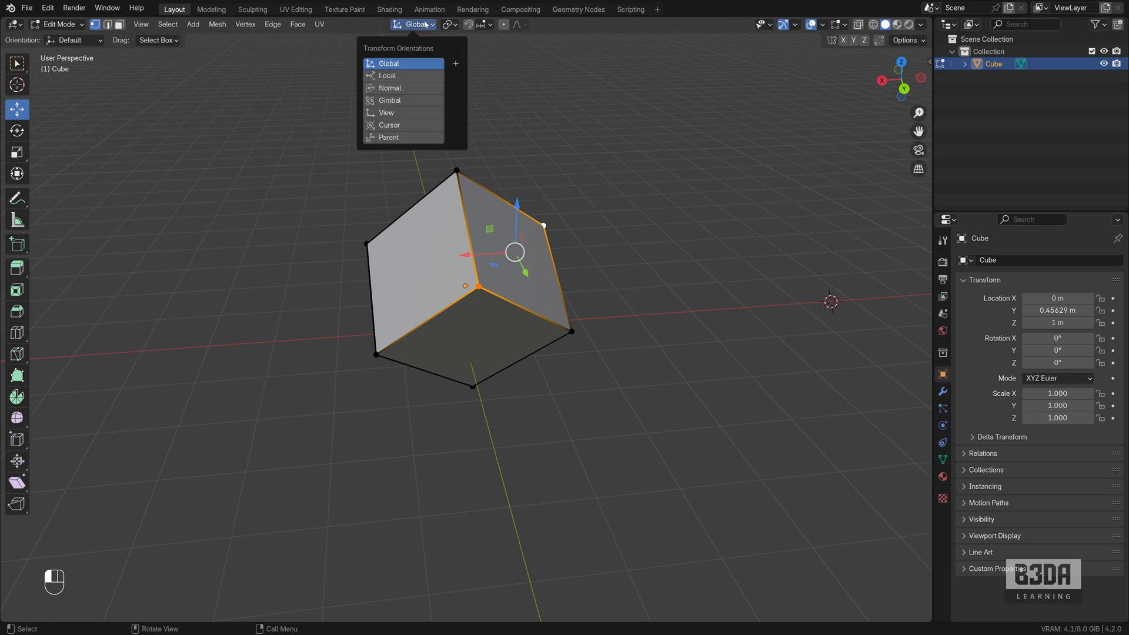
{"action": "left_click", "coordinate": [390, 87]}
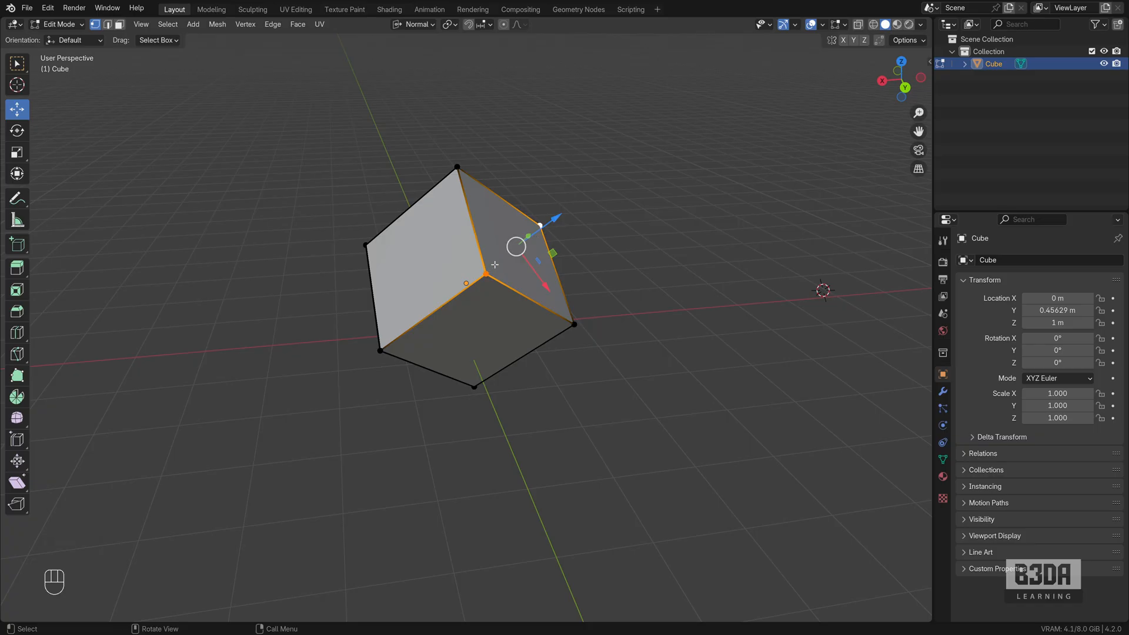
{"action": "mouse_move", "coordinate": [505, 267]}
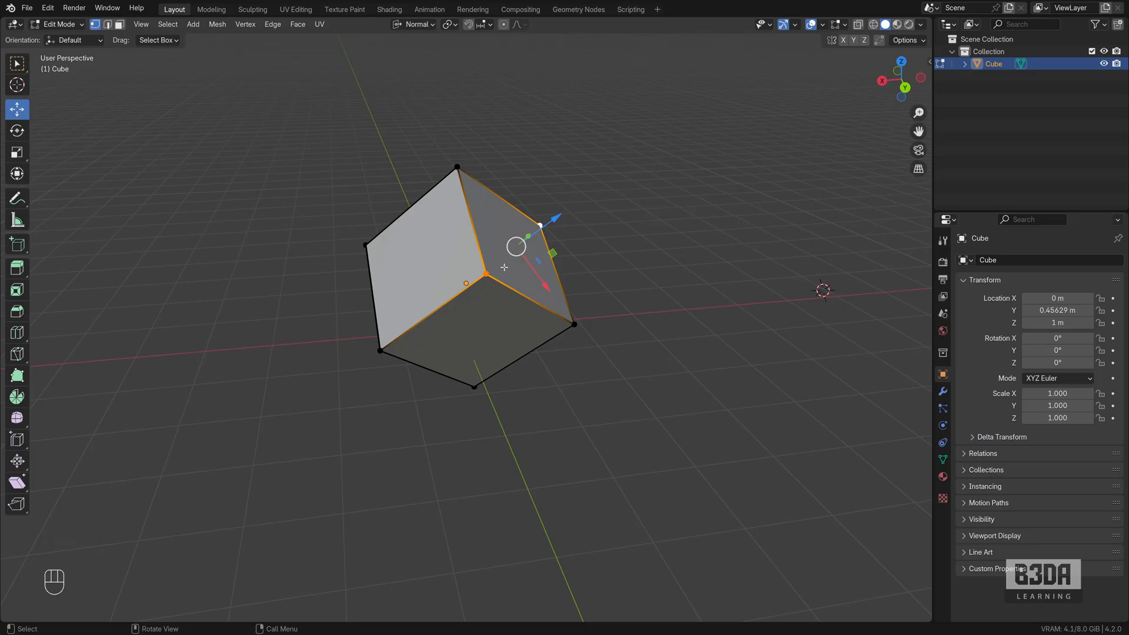
{"action": "left_click", "coordinate": [61, 23]}
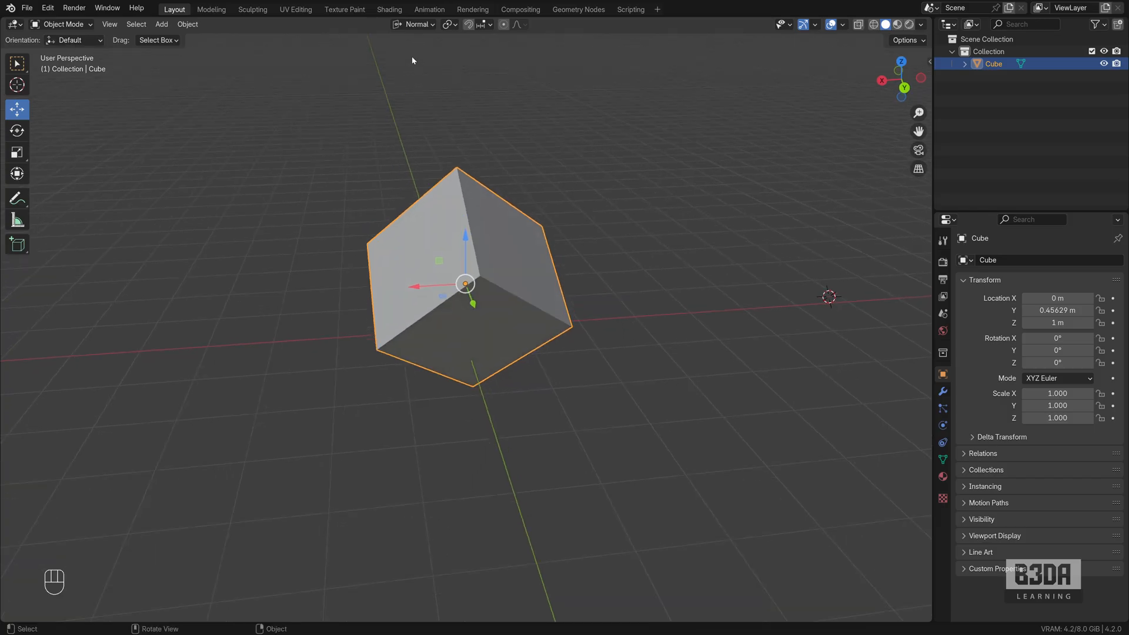
{"action": "mouse_move", "coordinate": [416, 25]}
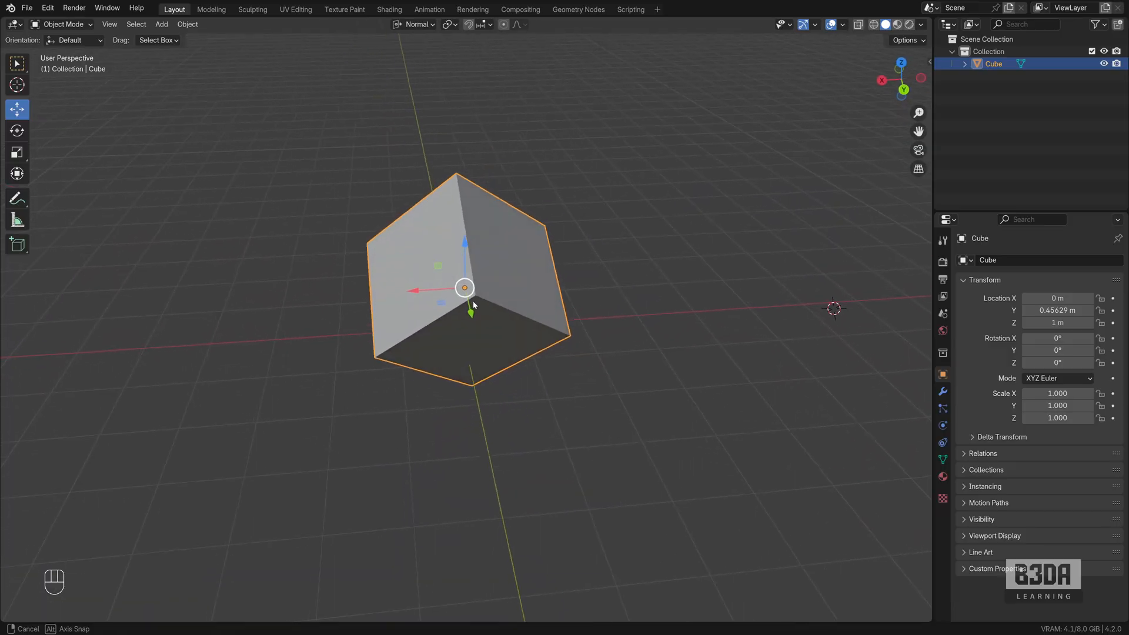
Bring up the interaction mode list for the tilted cube
{"action": "left_click", "coordinate": [63, 23]}
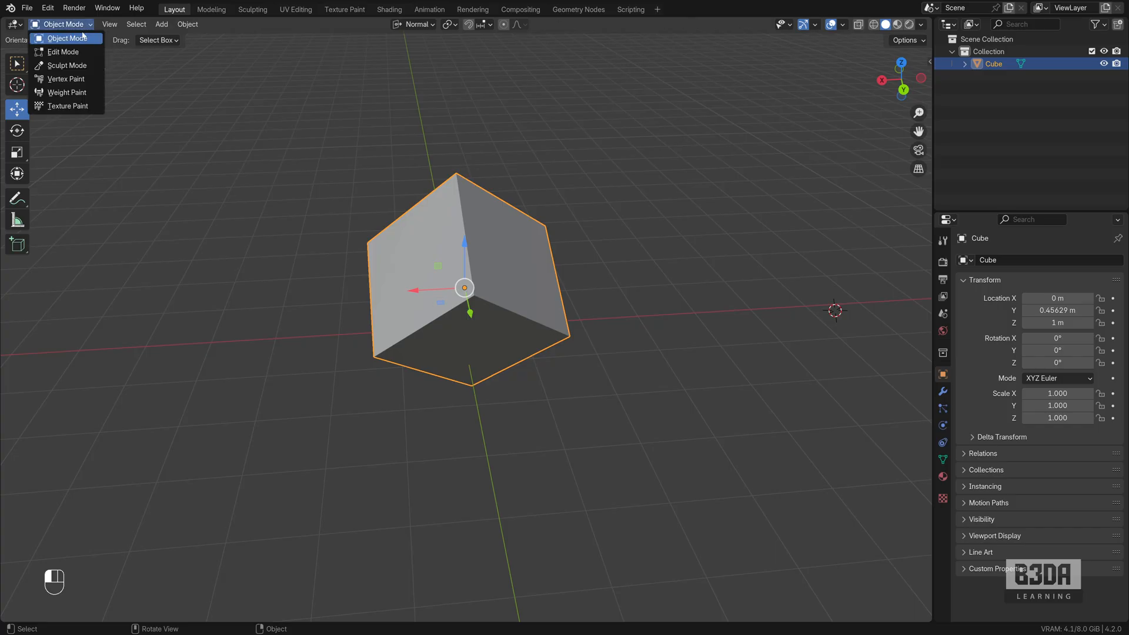
In Edit Mode create a custom orientation from the selected vertices and name it 'Vertices'
{"action": "left_click", "coordinate": [62, 52]}
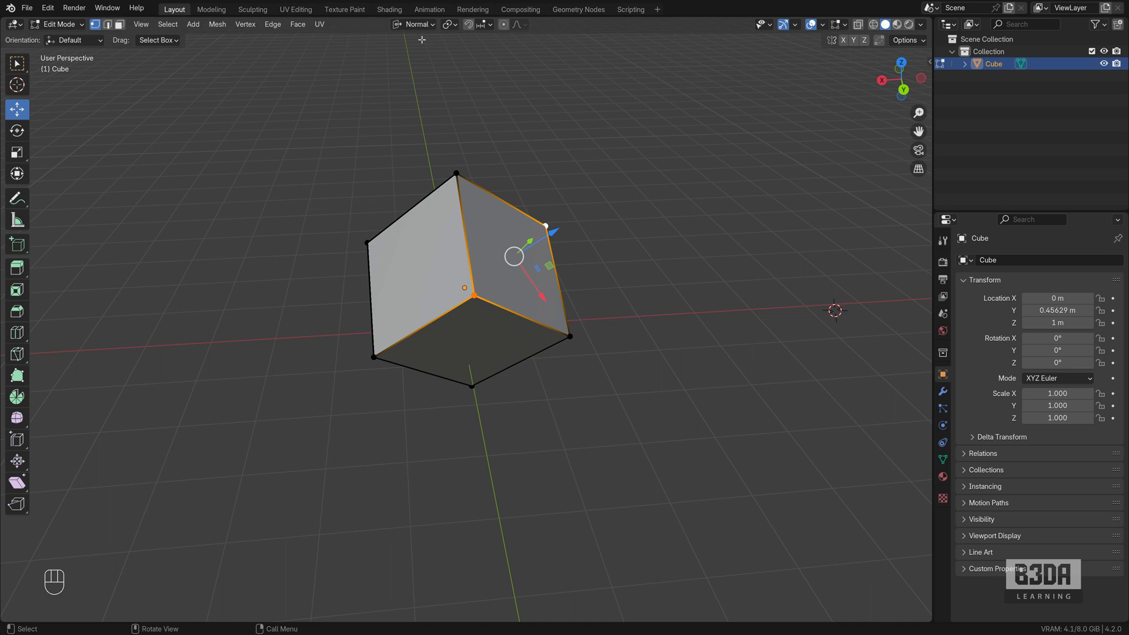
{"action": "left_click", "coordinate": [415, 23]}
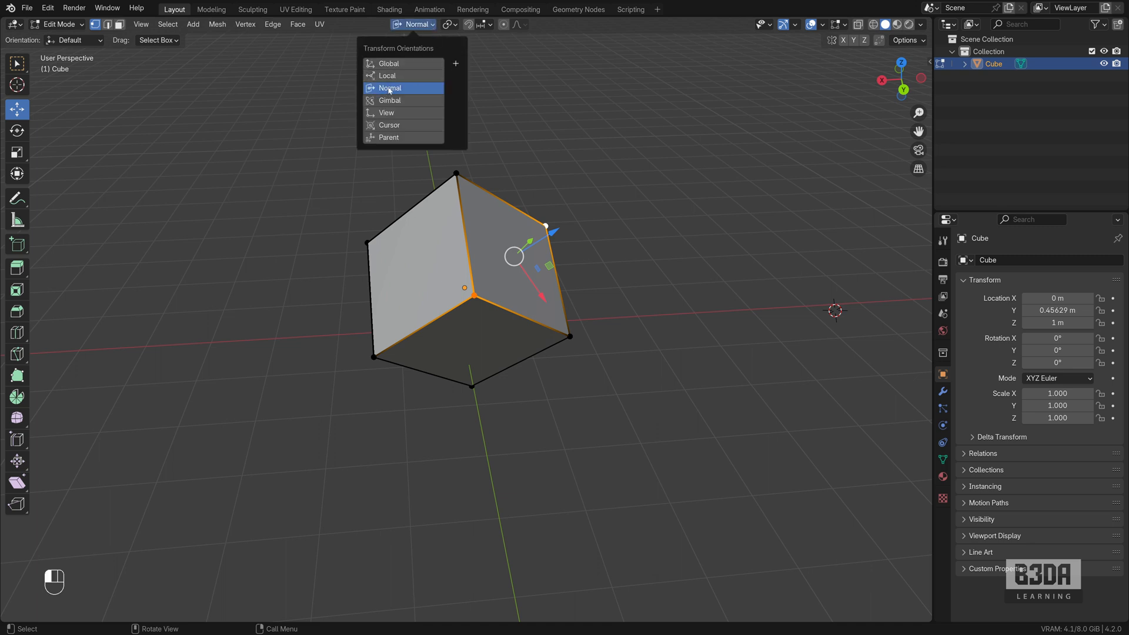
{"action": "mouse_move", "coordinate": [435, 61]}
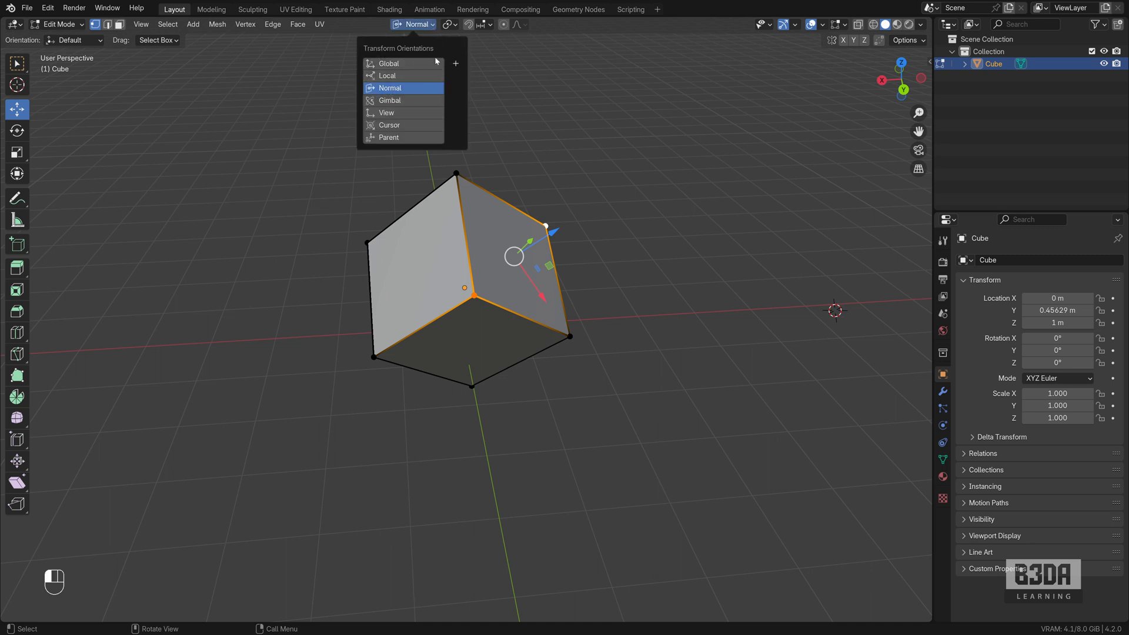
{"action": "left_click", "coordinate": [455, 63]}
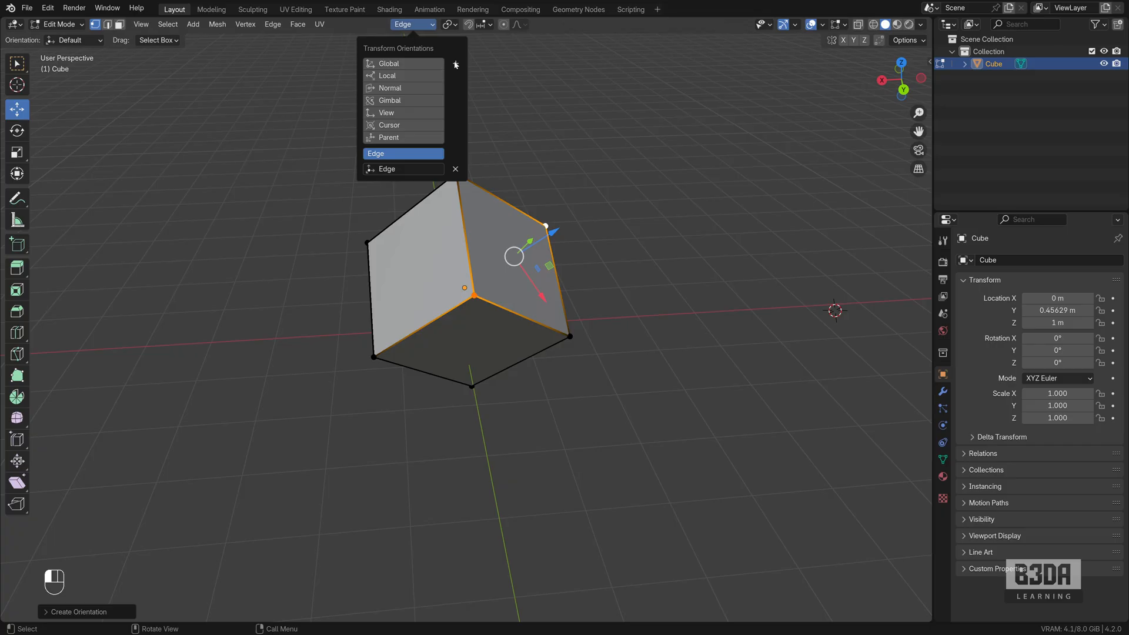
{"action": "double_click", "coordinate": [404, 169]}
{"action": "type", "text": "Vertices"}
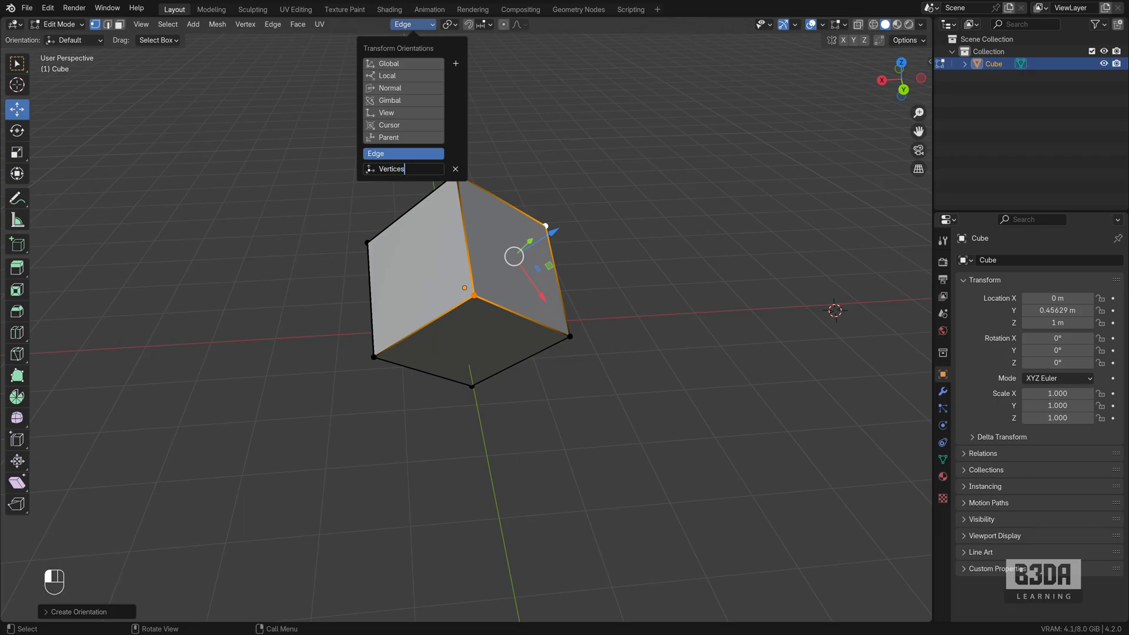
{"action": "left_click", "coordinate": [389, 168]}
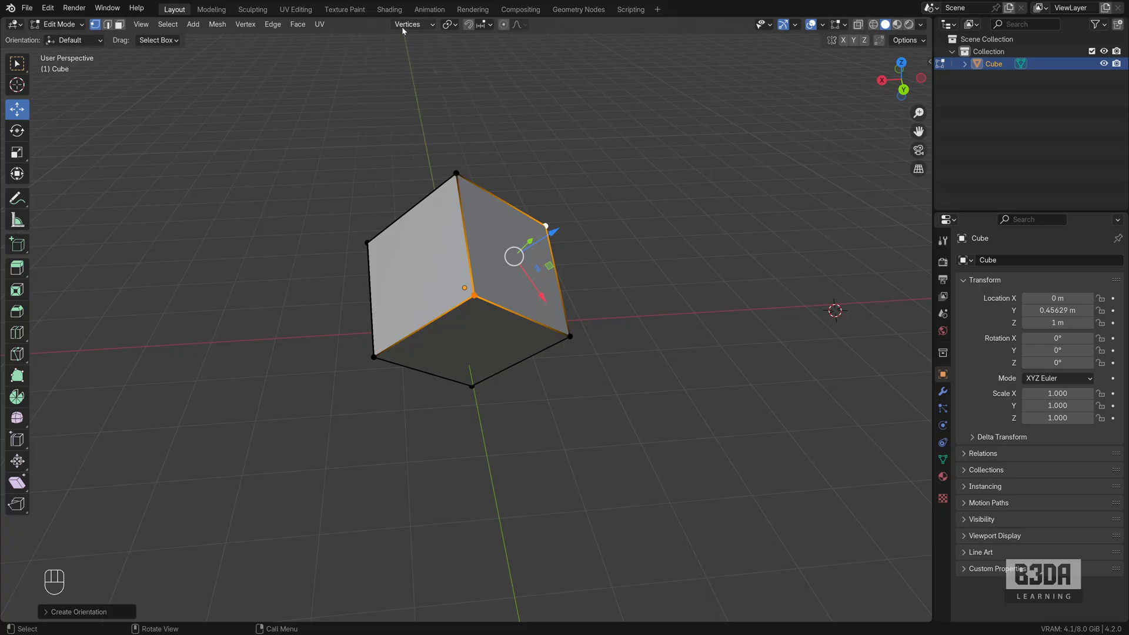
{"action": "left_click", "coordinate": [58, 24]}
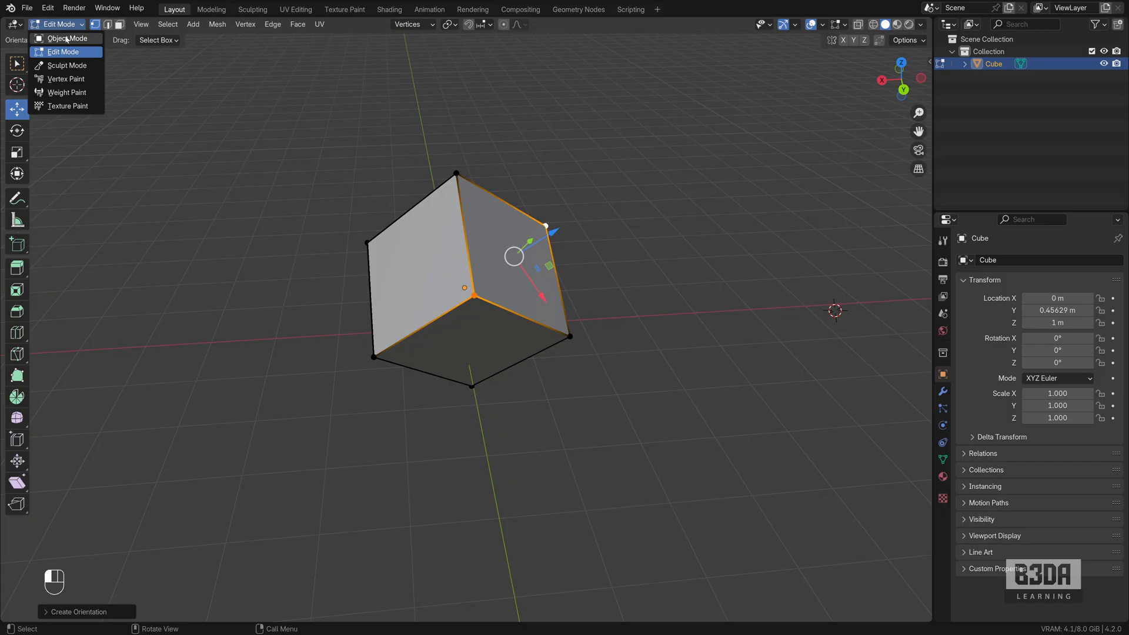
Snap the 3D cursor to the selected vertices and return to Object Mode
{"action": "left_click", "coordinate": [66, 37]}
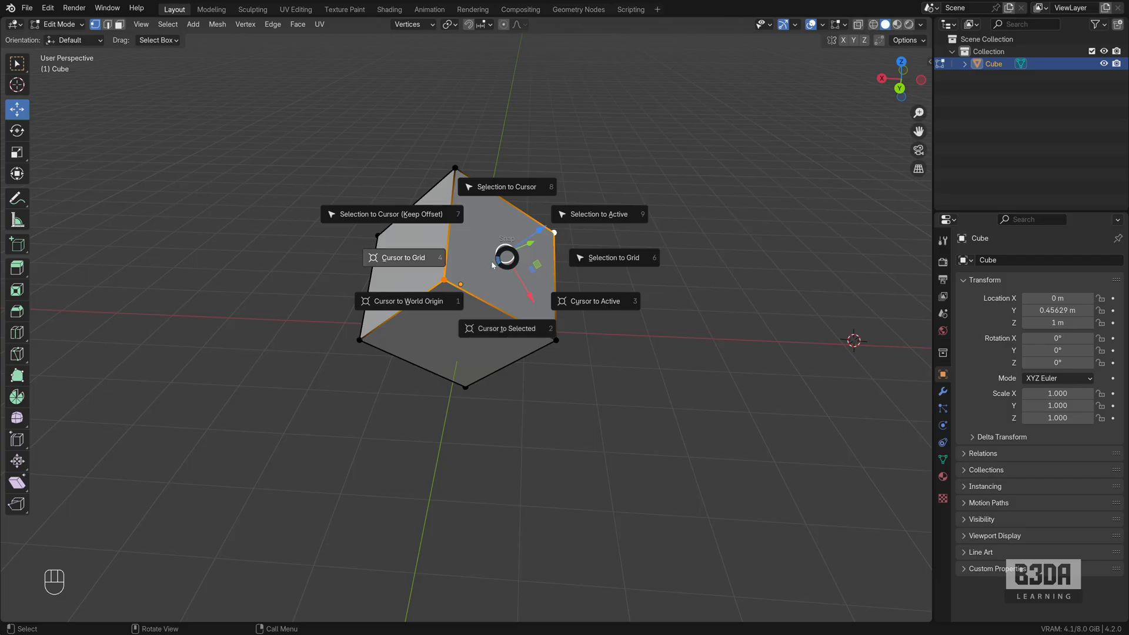
{"action": "mouse_move", "coordinate": [424, 168]}
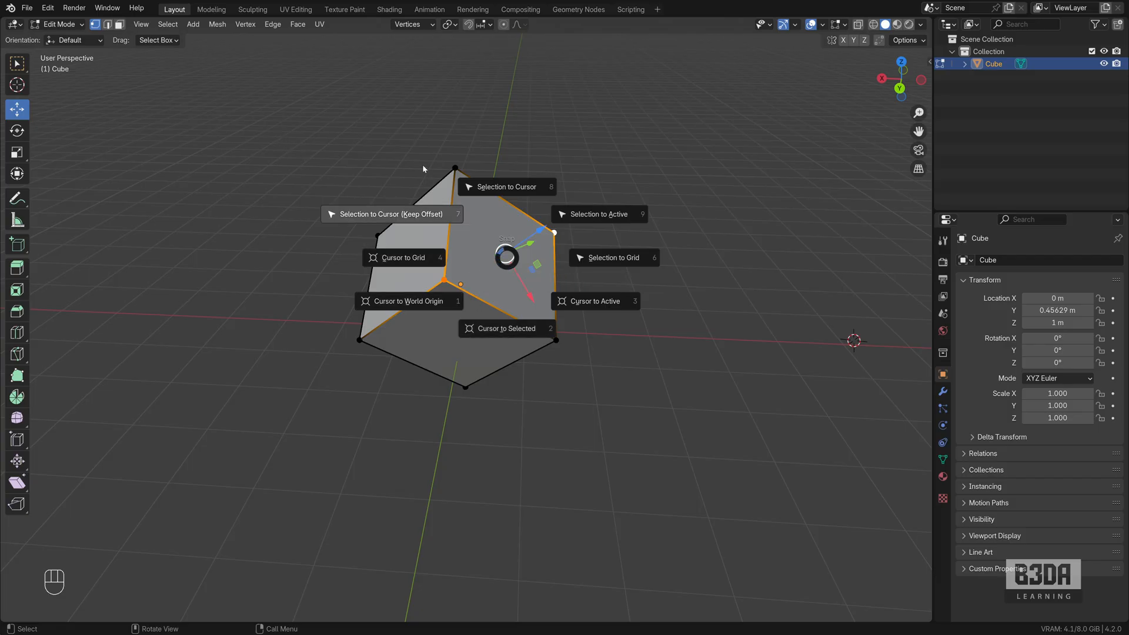
{"action": "mouse_move", "coordinate": [506, 328]}
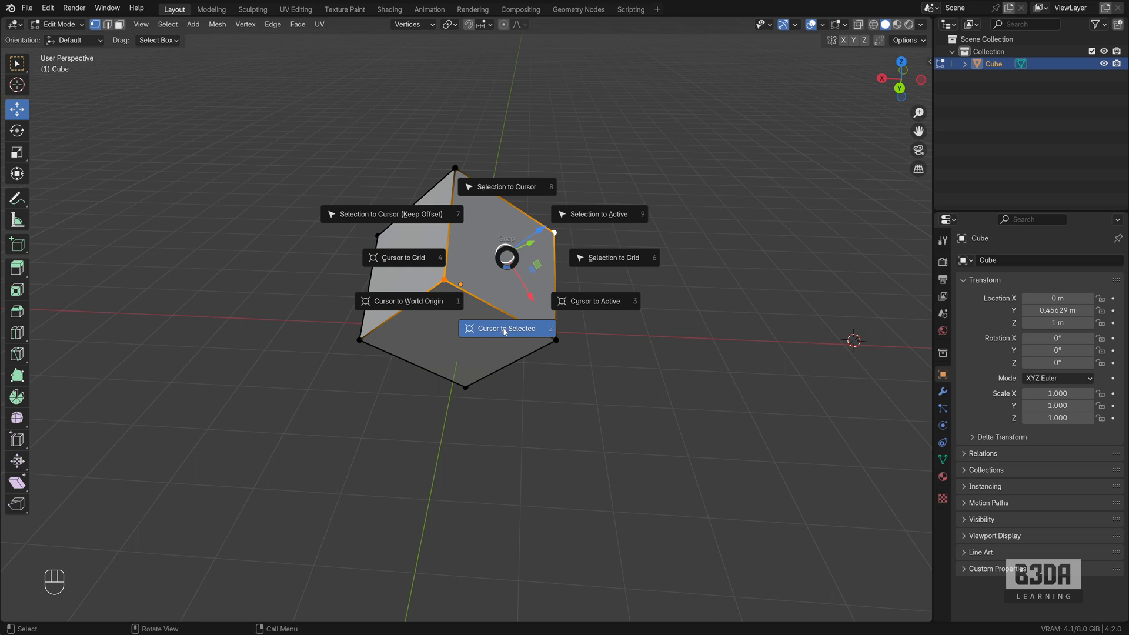
{"action": "key", "text": "Tab"}
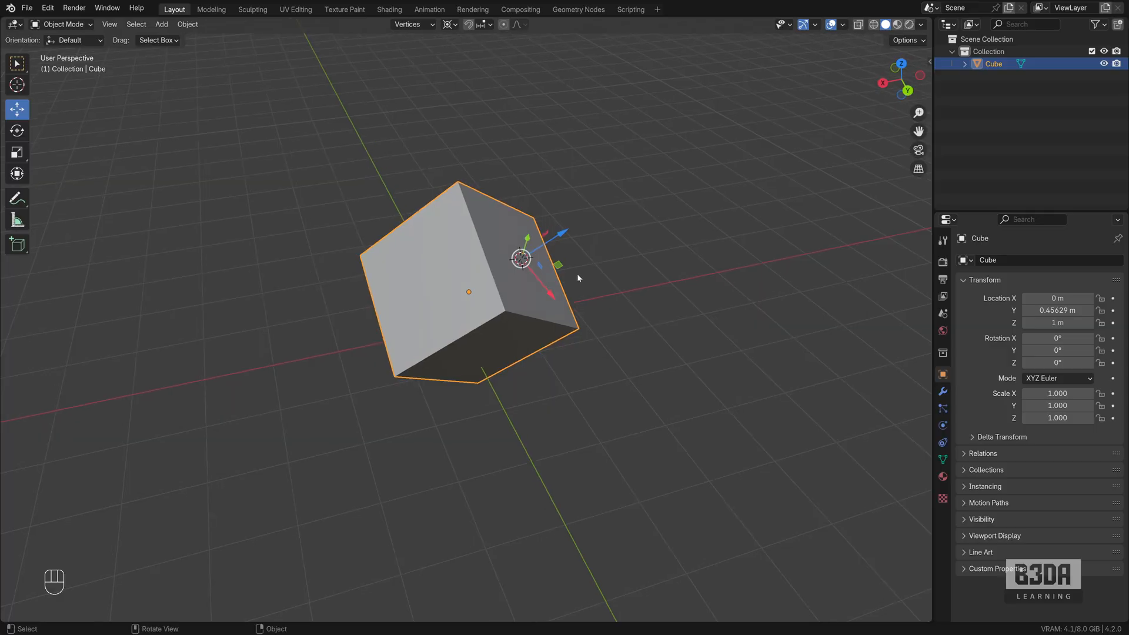
{"action": "mouse_move", "coordinate": [505, 310]}
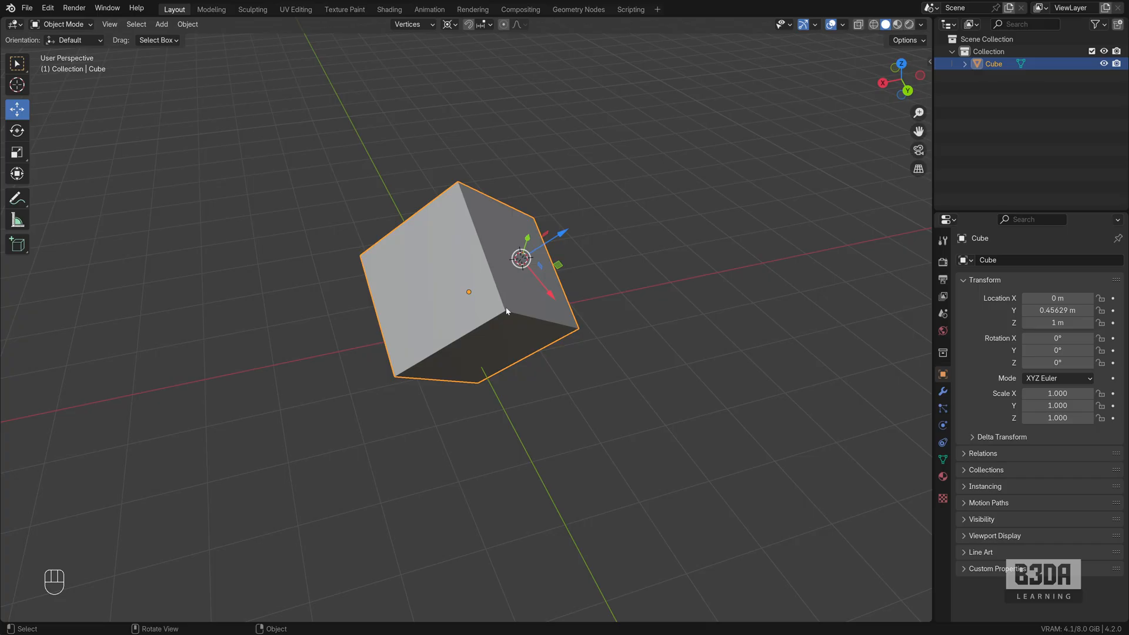
{"action": "mouse_move", "coordinate": [548, 244]}
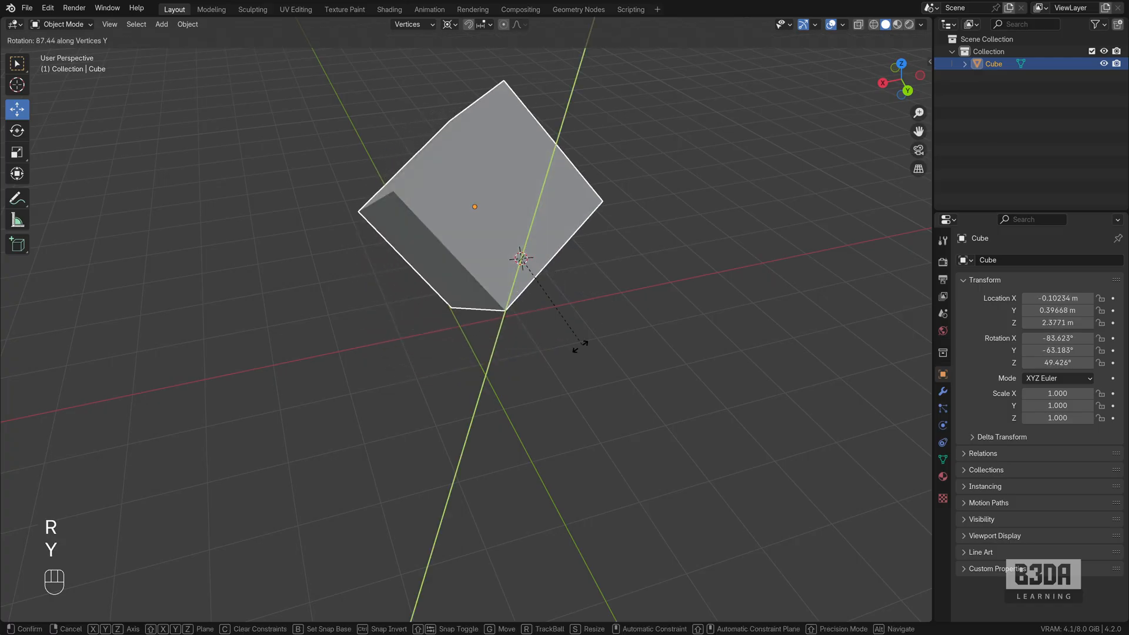
{"action": "mouse_move", "coordinate": [346, 230]}
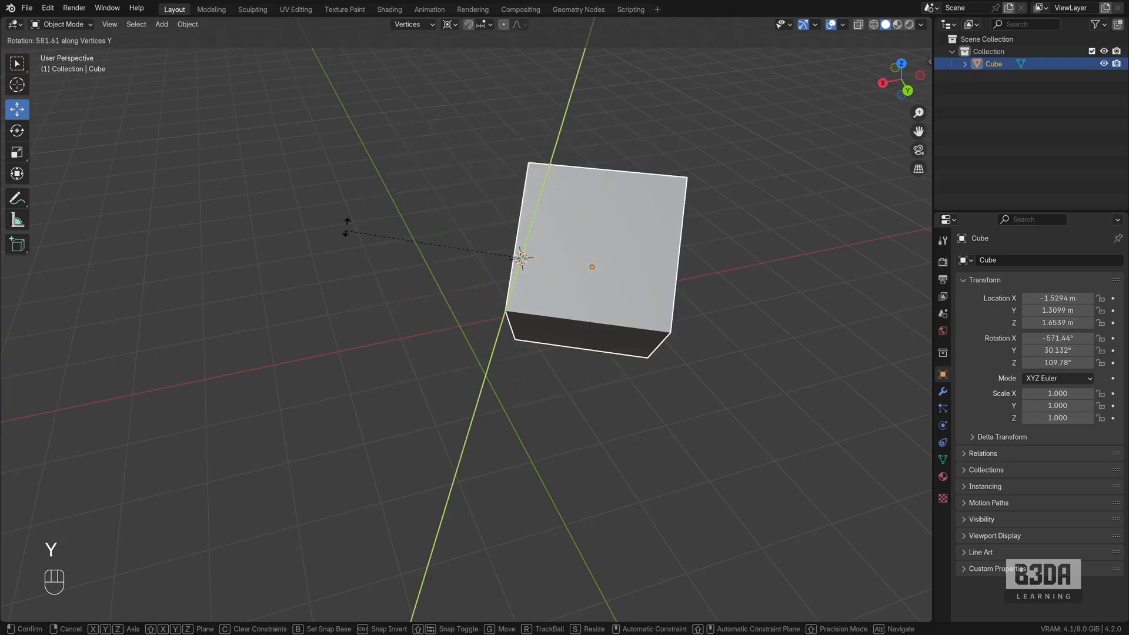
{"action": "mouse_move", "coordinate": [681, 187]}
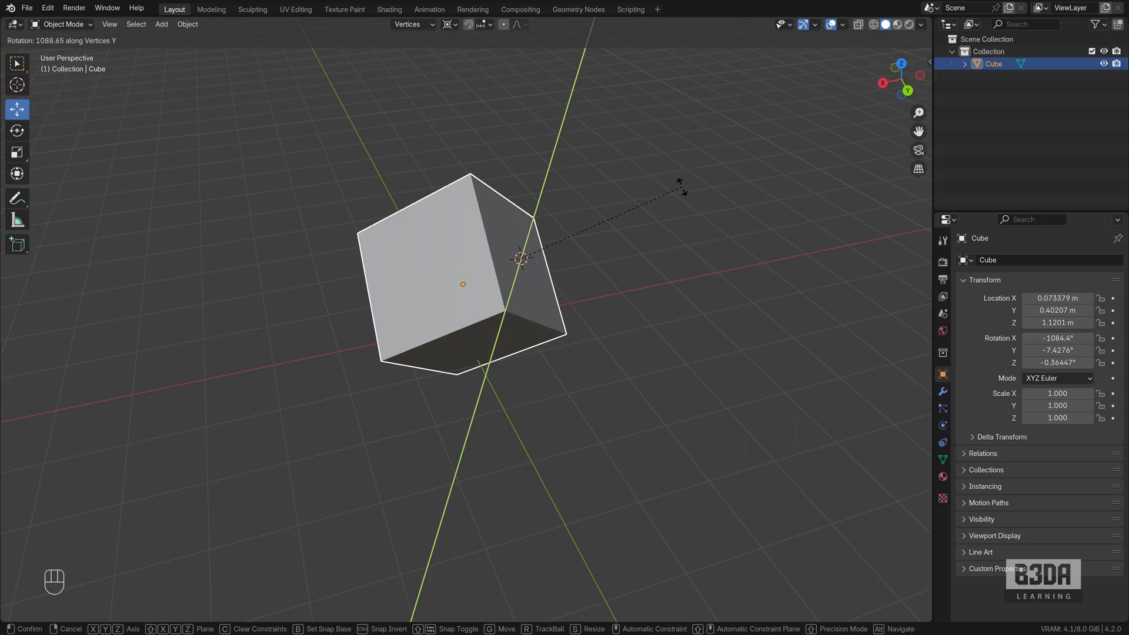
{"action": "mouse_move", "coordinate": [414, 348]}
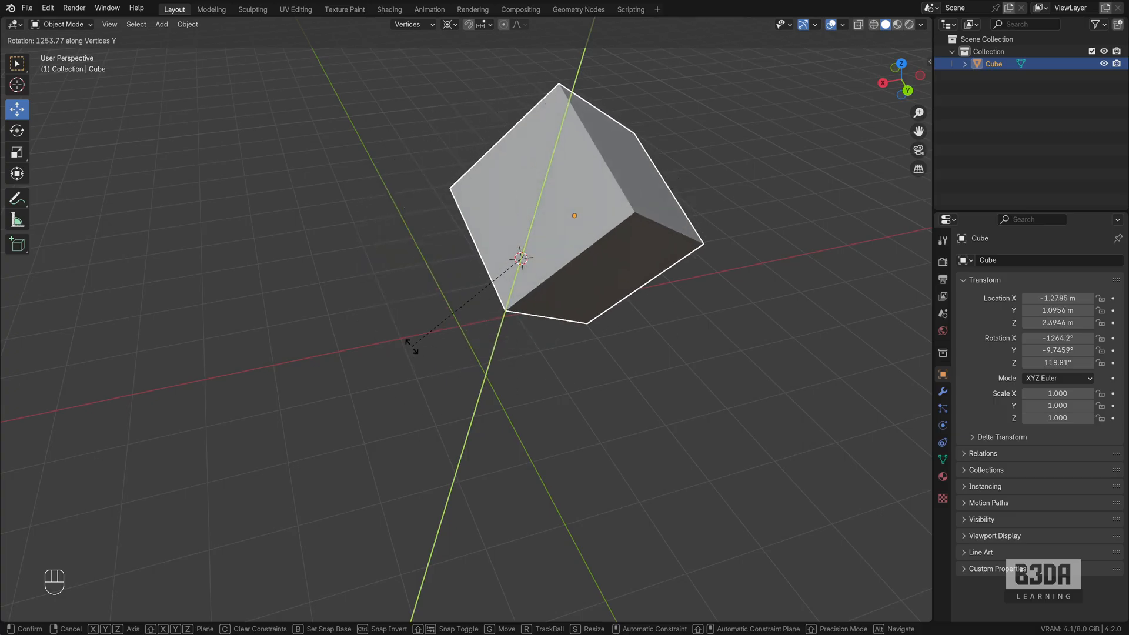
{"action": "mouse_move", "coordinate": [710, 220]}
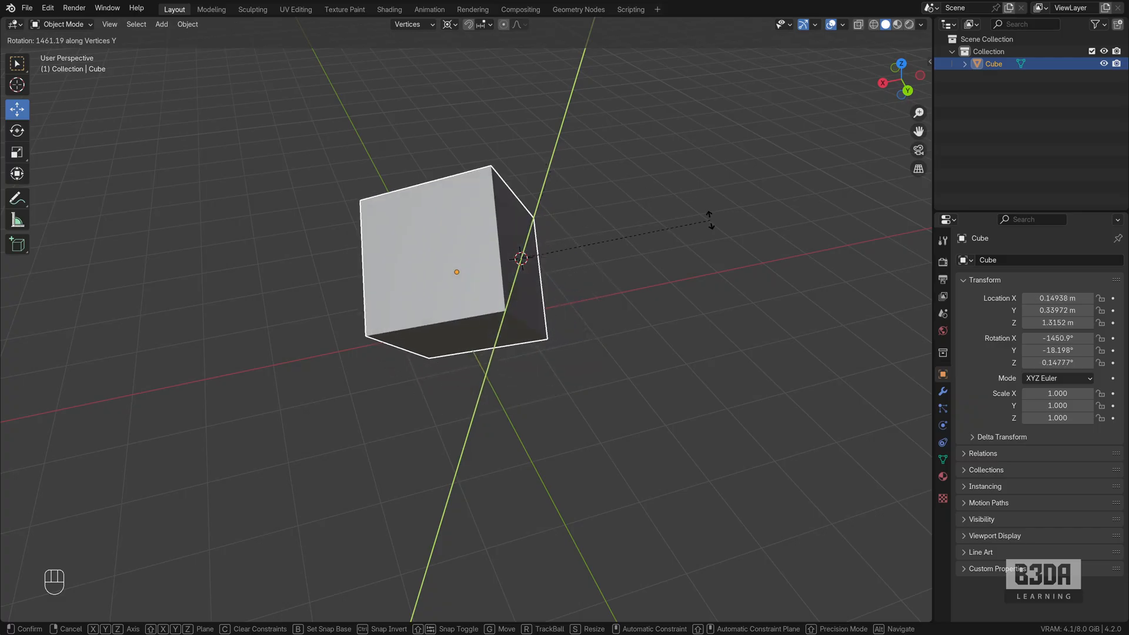
{"action": "key", "text": "Escape"}
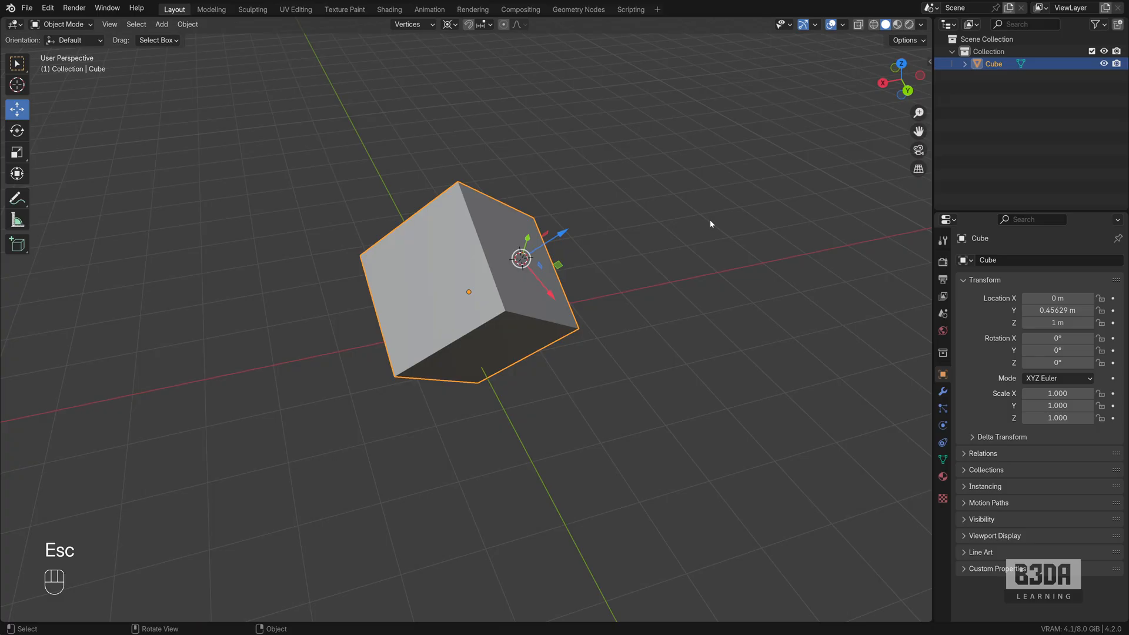
{"action": "key", "text": "Escape"}
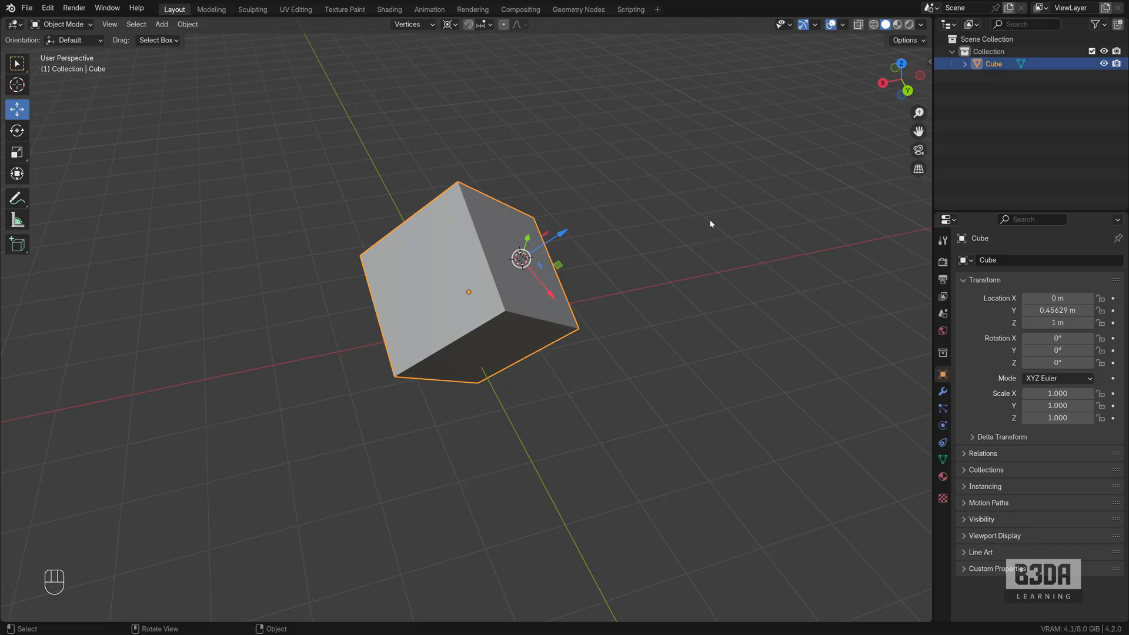
{"action": "mouse_move", "coordinate": [616, 244]}
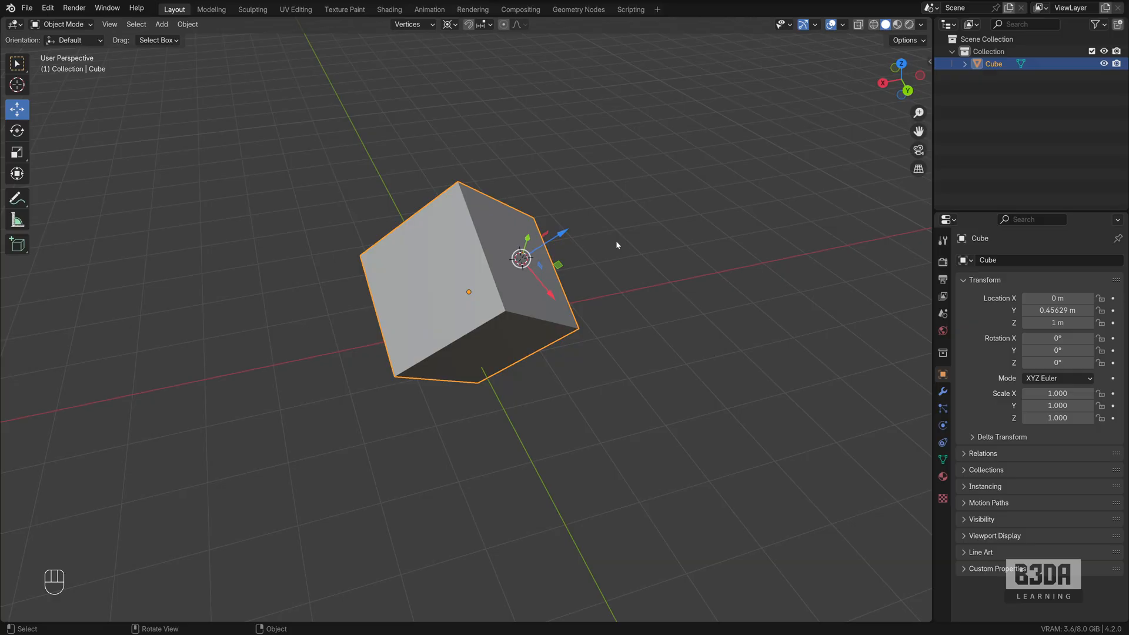